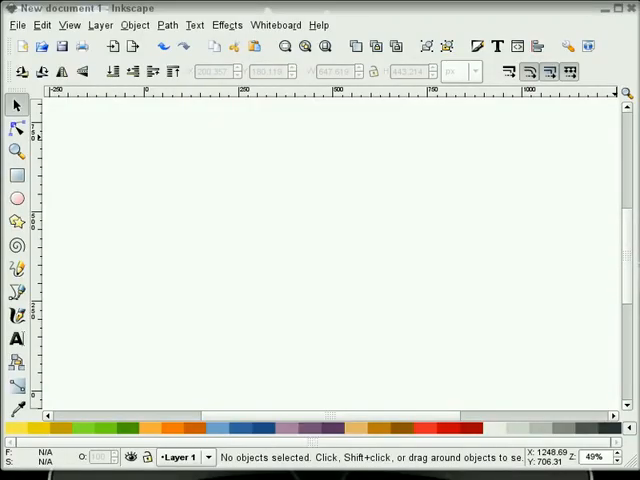
mouse_move(486, 216)
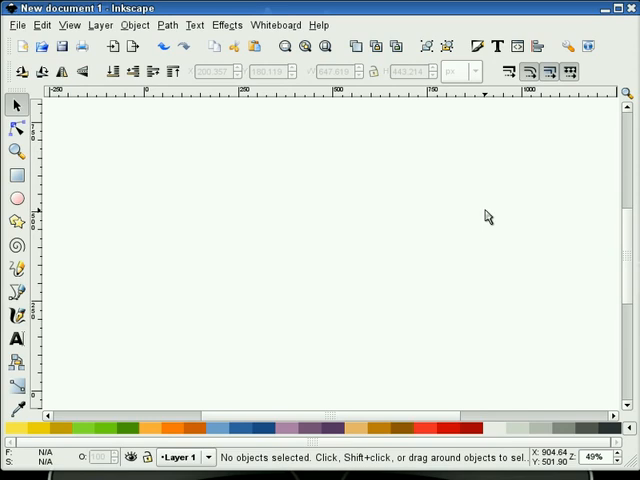
mouse_move(290, 324)
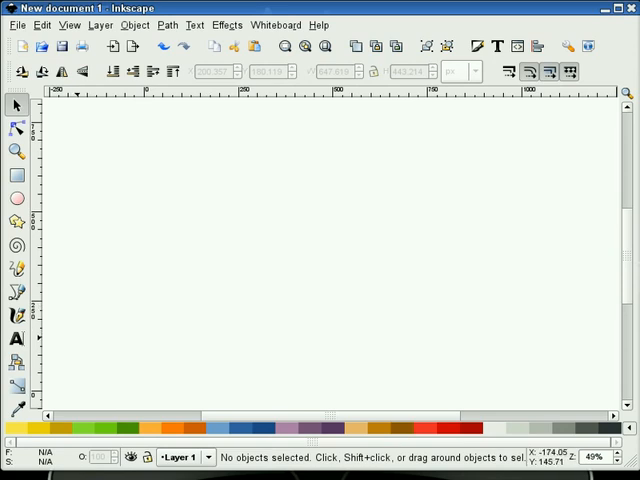
Type 'Agent Orange' as a new text object on the page
click(16, 339)
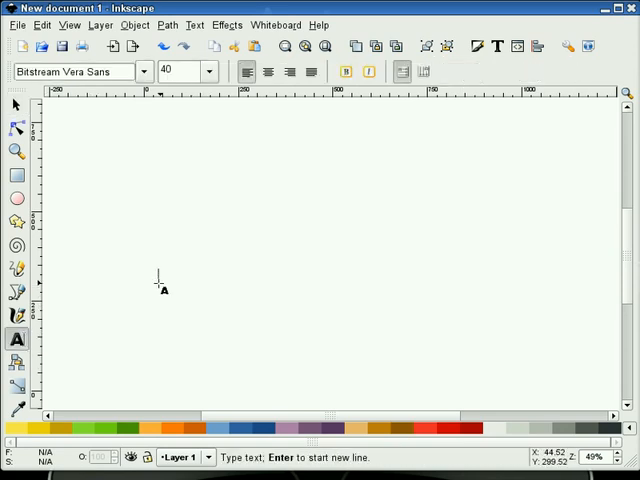
text(Agent Oran)
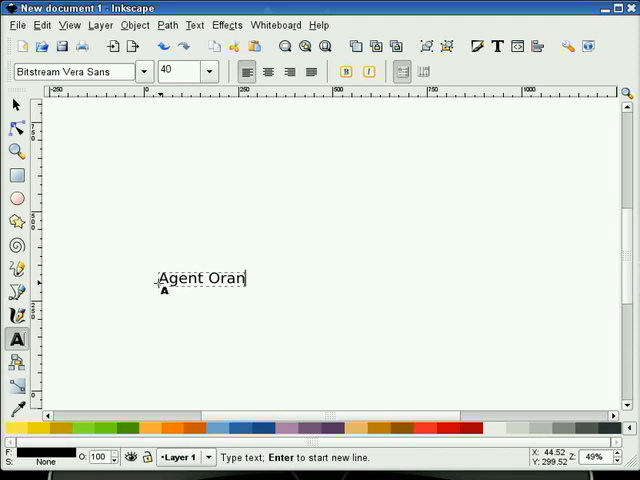
text(ge)
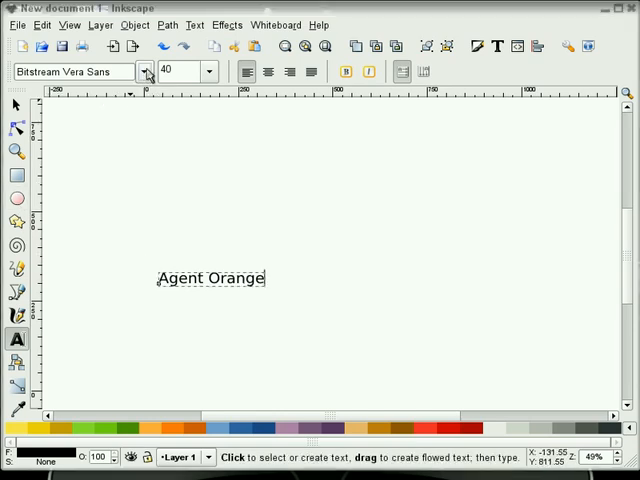
Set the text in the Script MT Bold font and deselect it
click(145, 71)
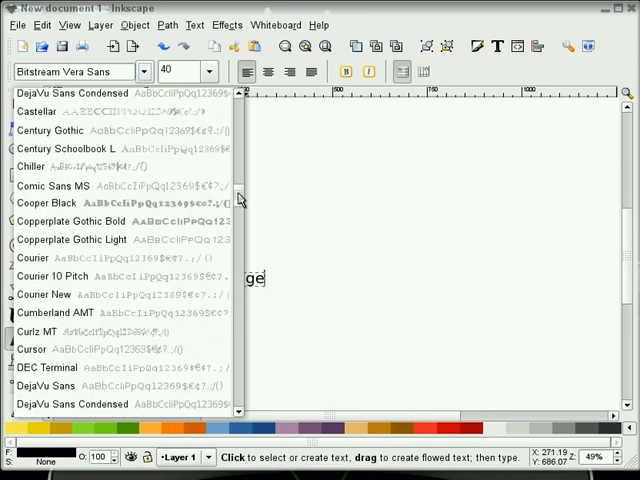
scroll(down, 3)
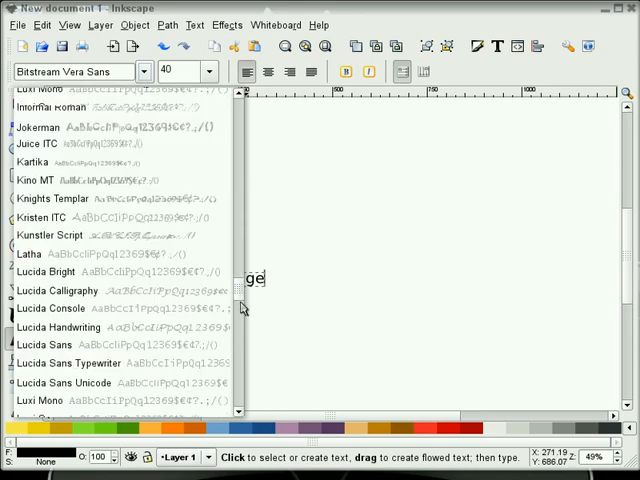
scroll(down, 3)
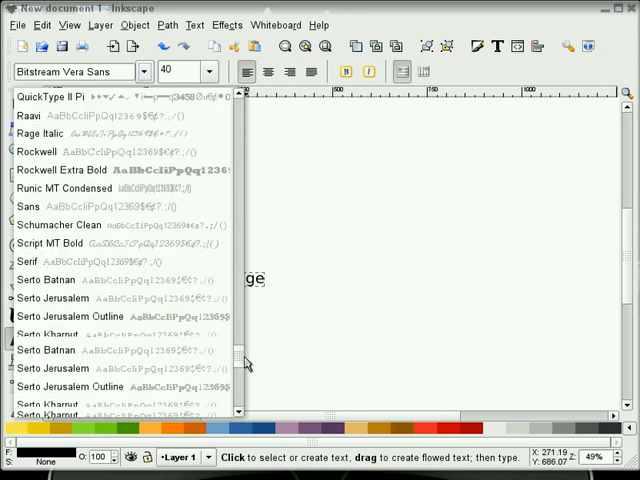
scroll(down, 3)
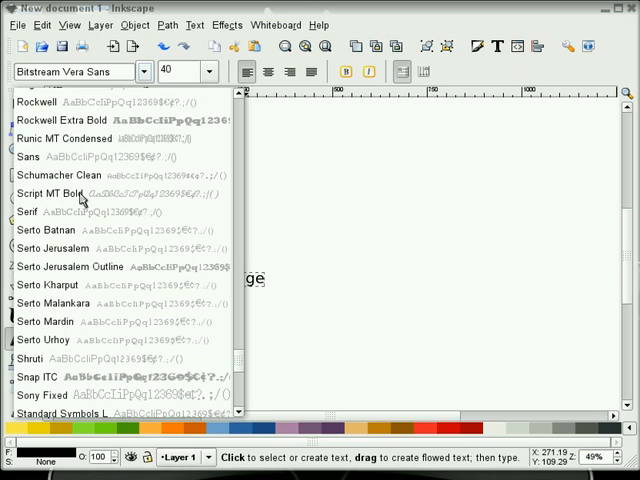
click(55, 192)
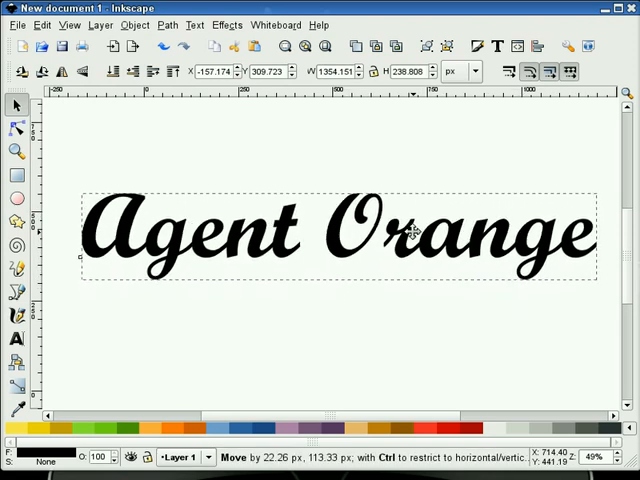
click(350, 350)
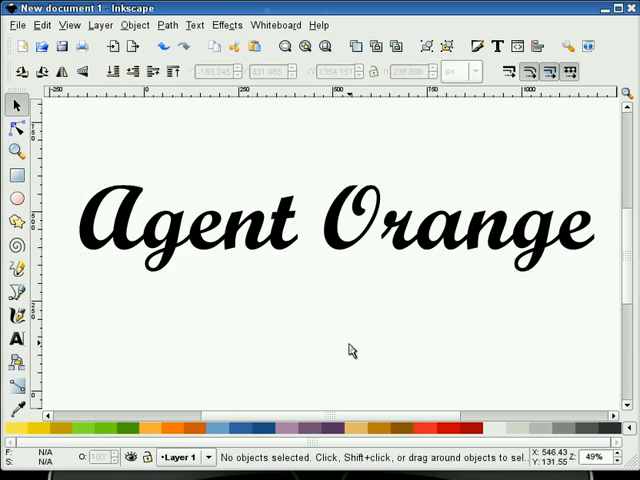
mouse_move(322, 272)
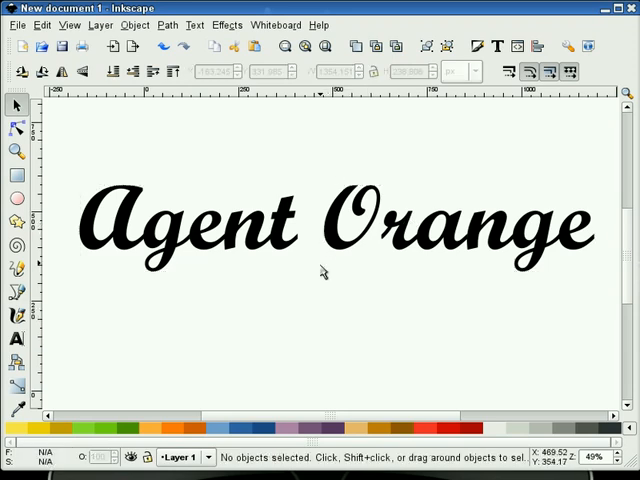
Convert the Agent Orange text to a path and break it apart into separate shapes
click(320, 230)
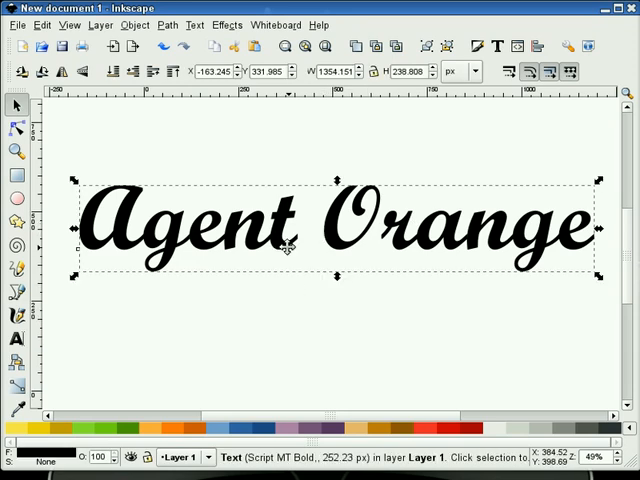
click(166, 25)
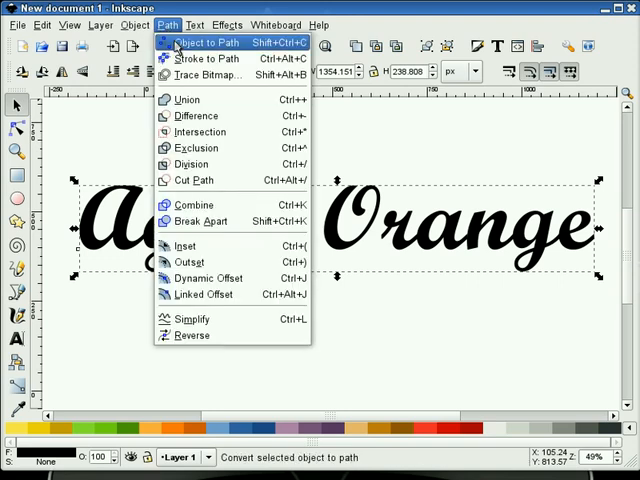
click(205, 42)
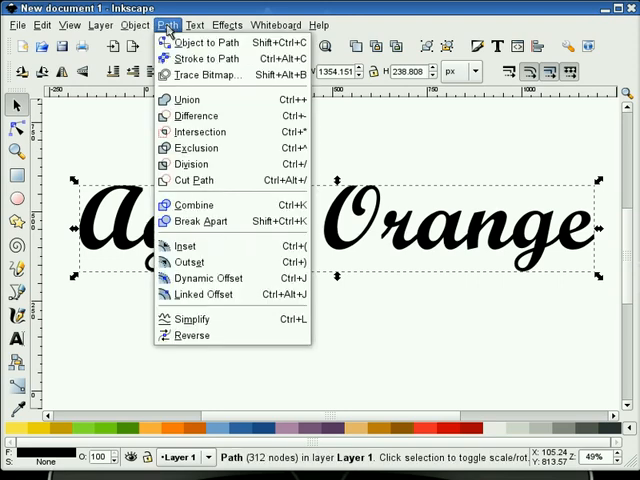
mouse_move(197, 219)
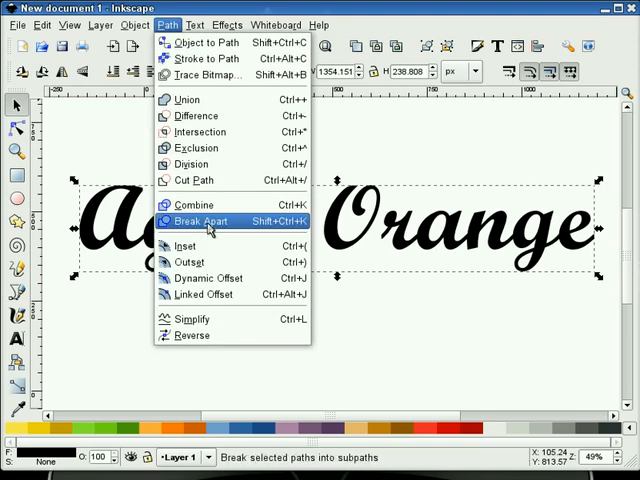
click(197, 220)
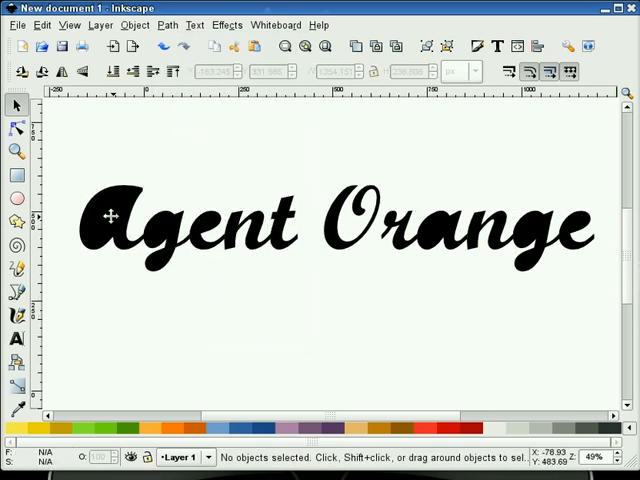
Select the pieces of the A and g and apply Path > Difference
click(110, 217)
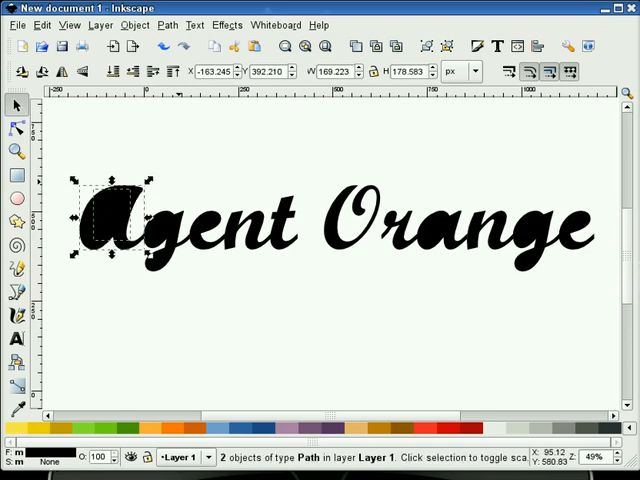
click(166, 24)
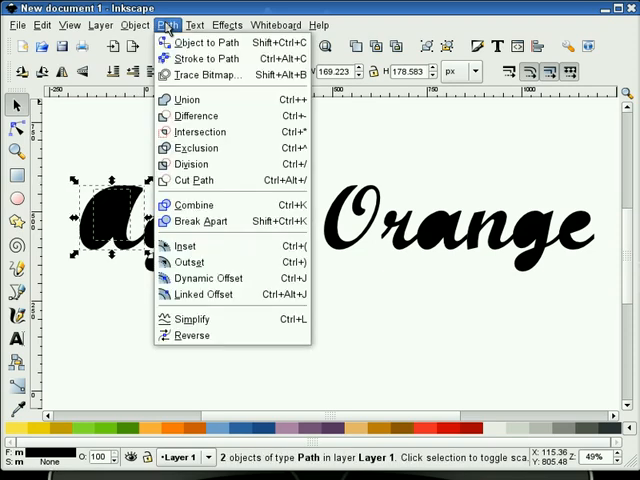
click(185, 99)
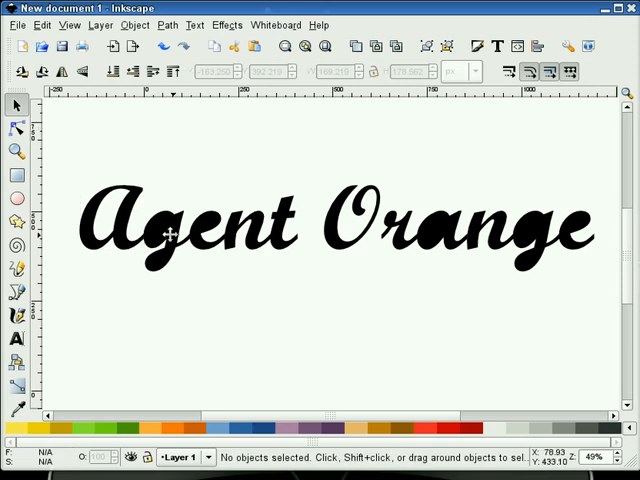
click(175, 233)
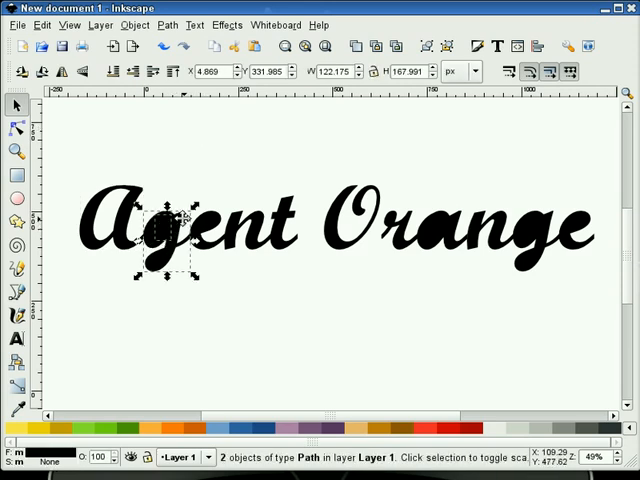
mouse_move(232, 262)
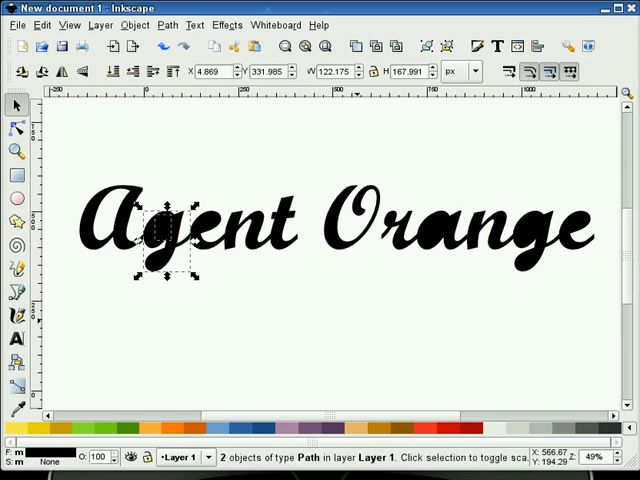
mouse_move(305, 325)
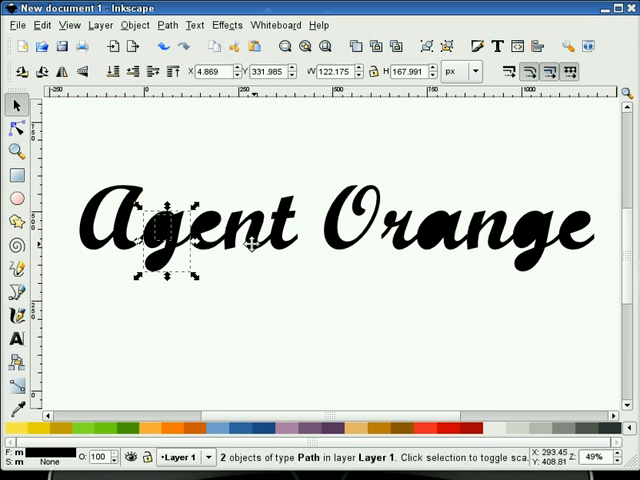
mouse_move(258, 247)
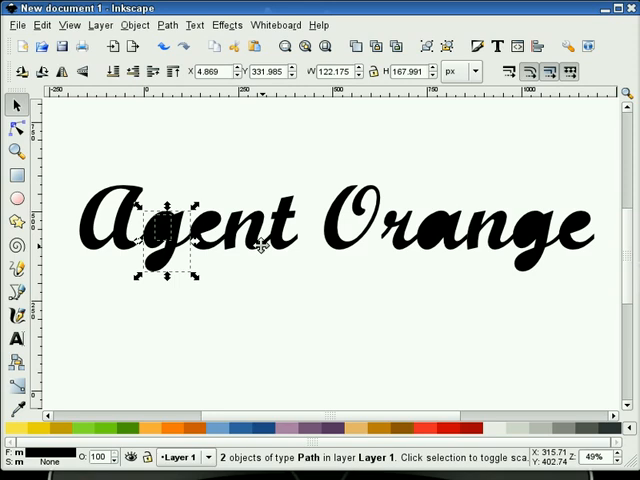
click(139, 25)
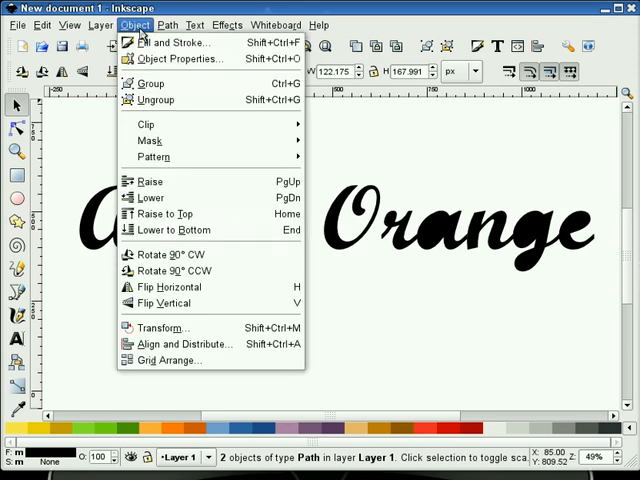
click(166, 24)
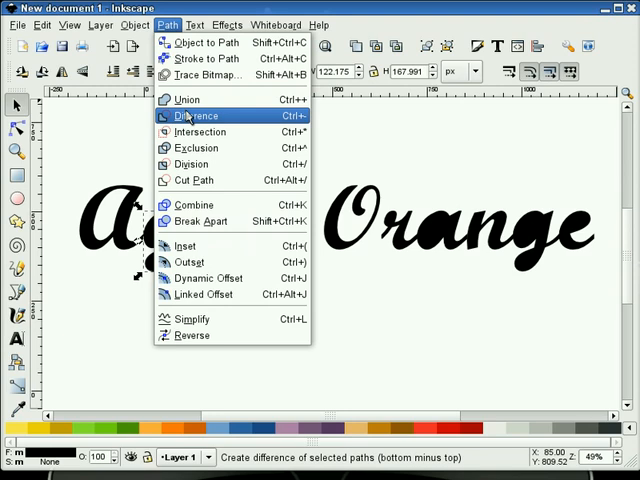
click(195, 115)
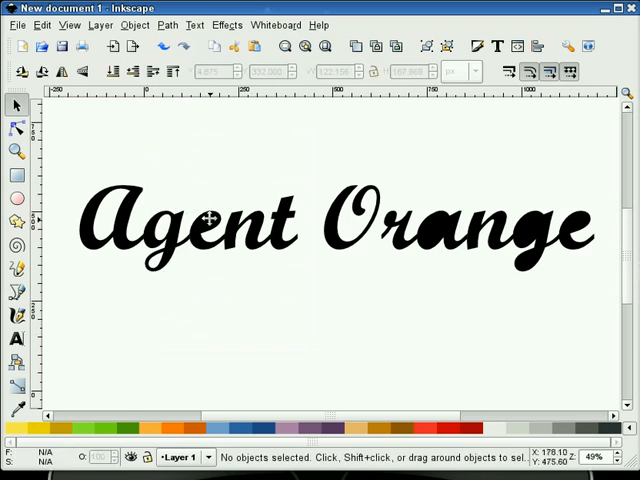
Tidy the leftover fragments inside the e and reposition the piece of the r
click(210, 218)
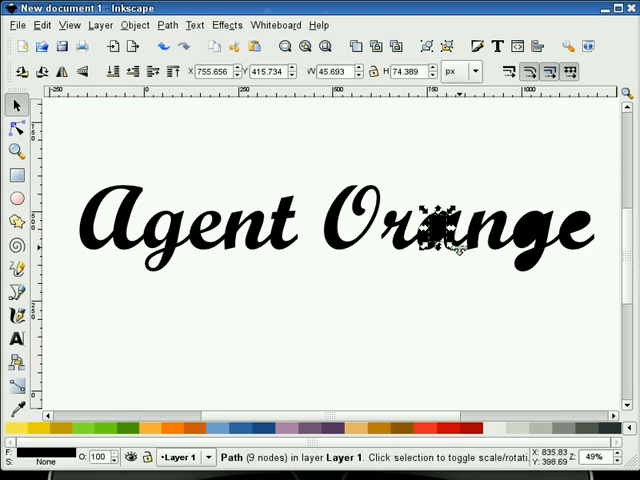
click(169, 24)
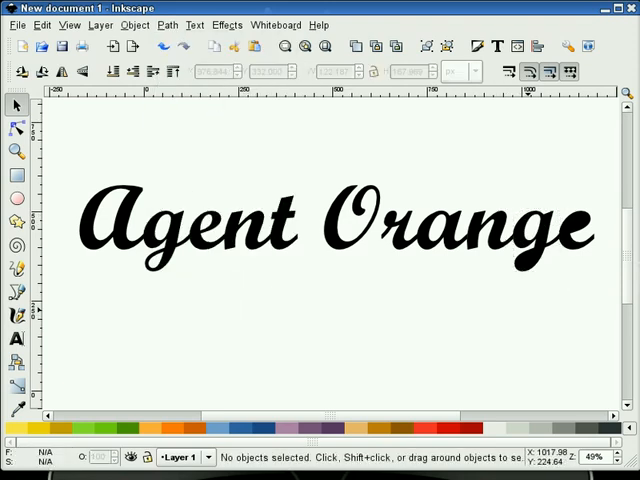
click(540, 235)
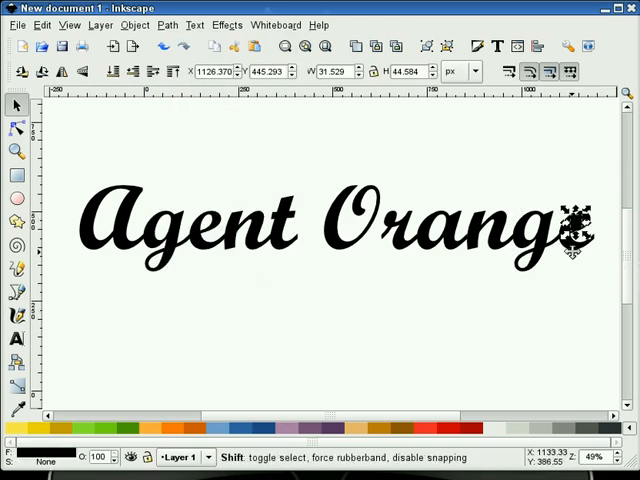
click(167, 25)
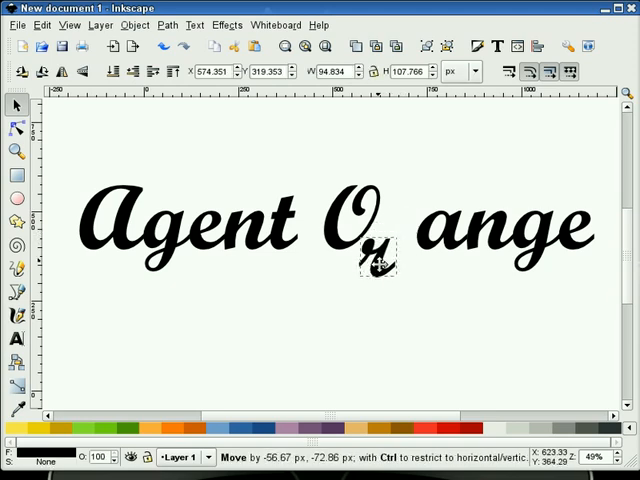
drag(385, 255, 438, 193)
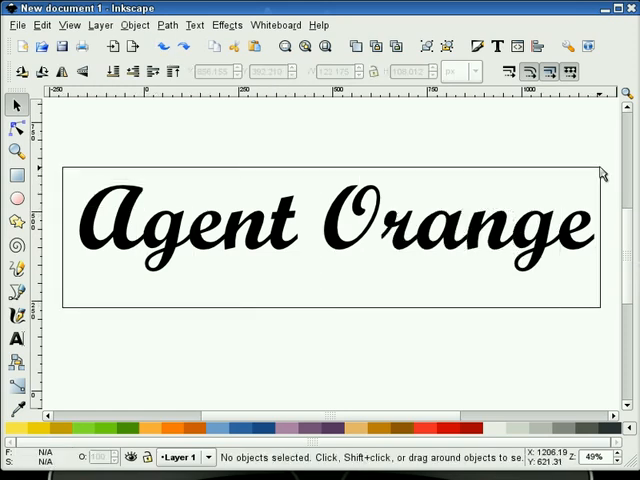
Duplicate the lettering, offset the copy up-right, and select both copies
click(170, 25)
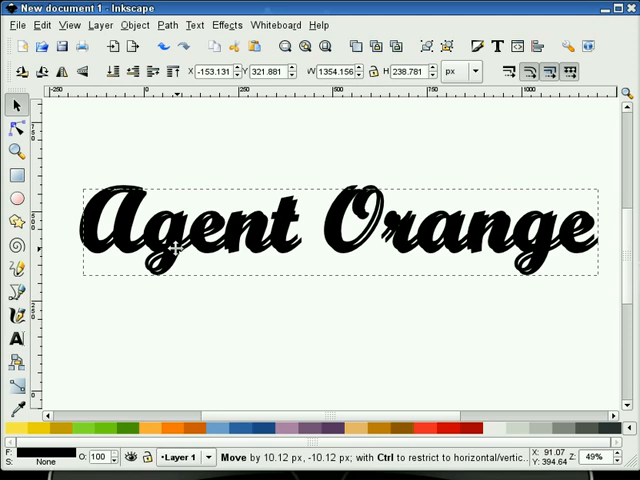
click(203, 164)
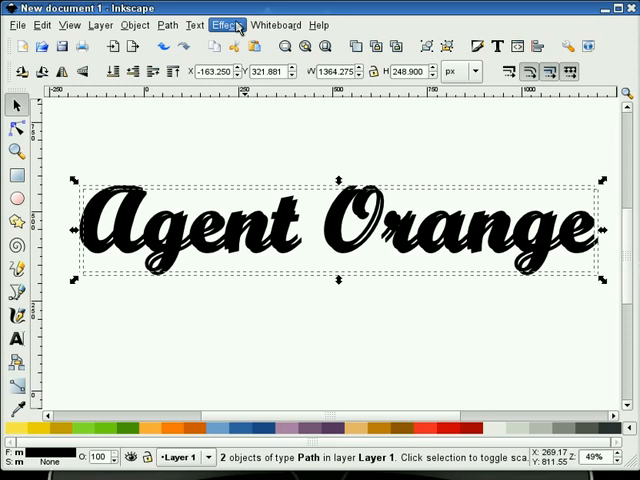
Apply the Interpolate effect to both lettering copies with 50 steps
click(208, 24)
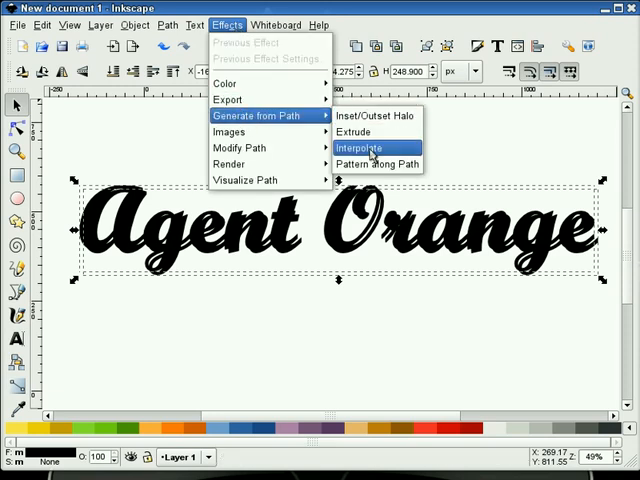
click(363, 148)
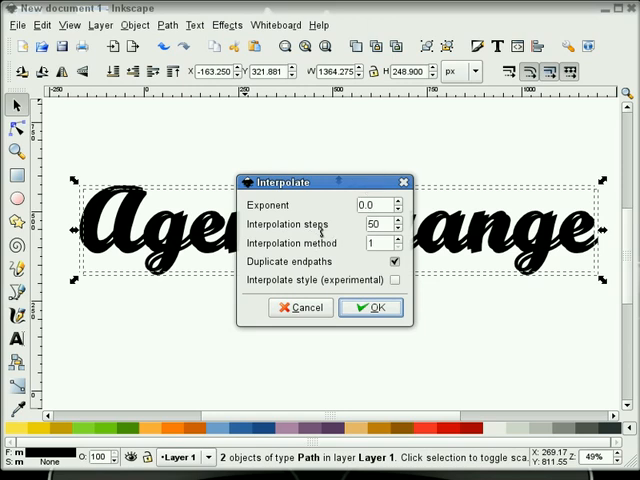
mouse_move(348, 252)
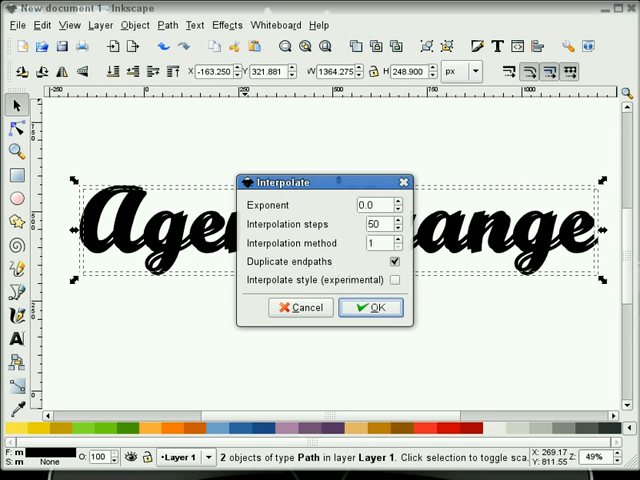
mouse_move(352, 188)
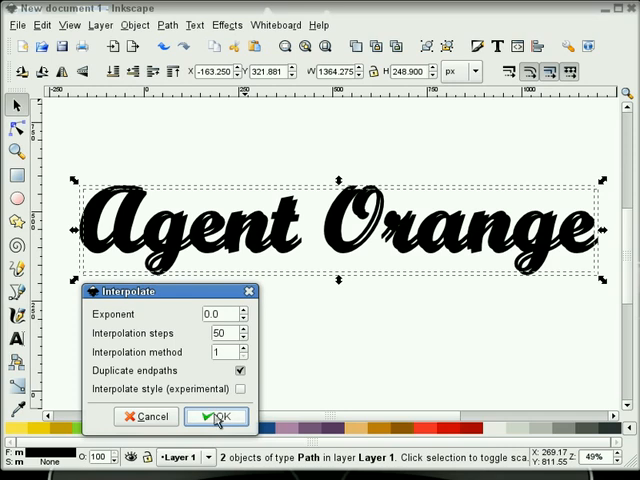
mouse_move(345, 349)
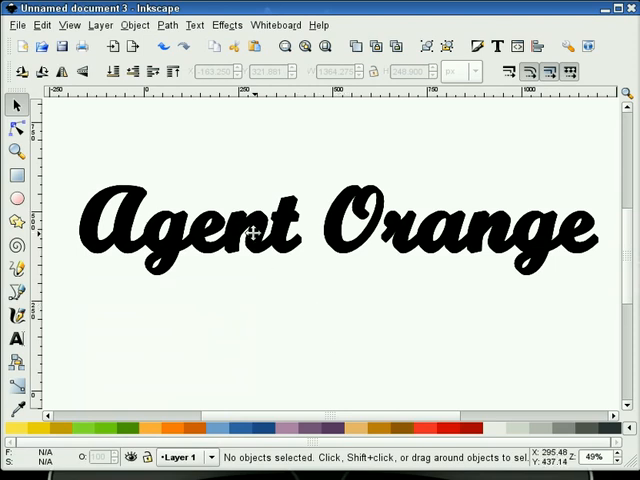
Give the blended lettering group a blue fill and orange stroke
click(253, 231)
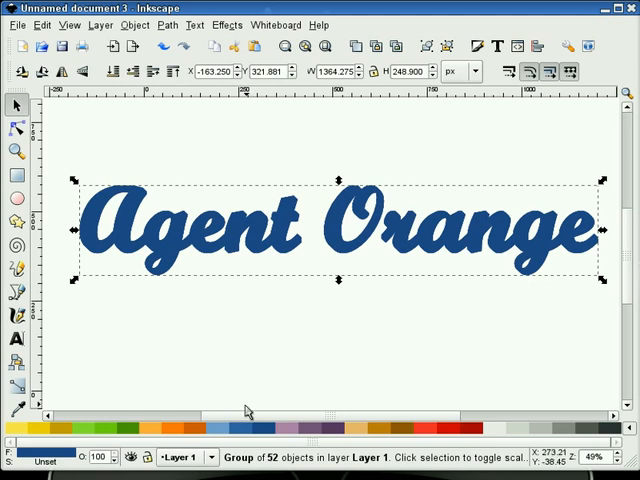
mouse_move(193, 308)
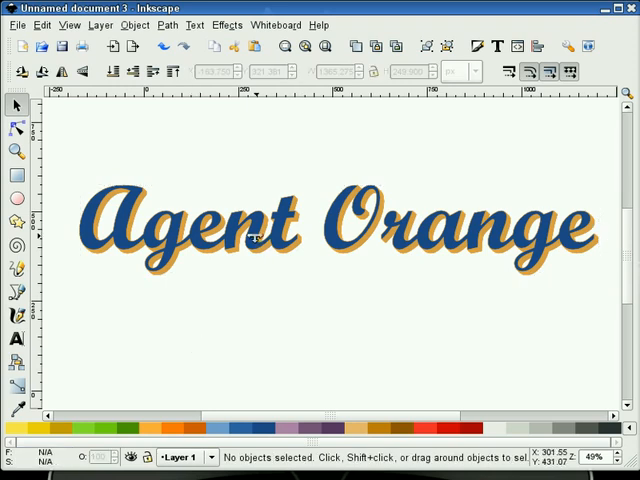
mouse_move(256, 235)
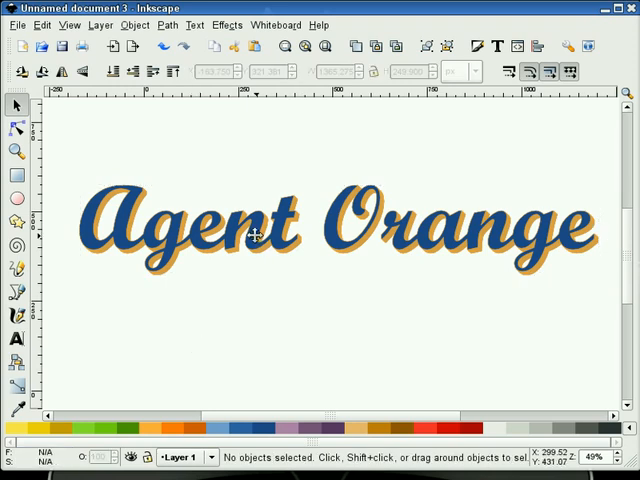
click(256, 235)
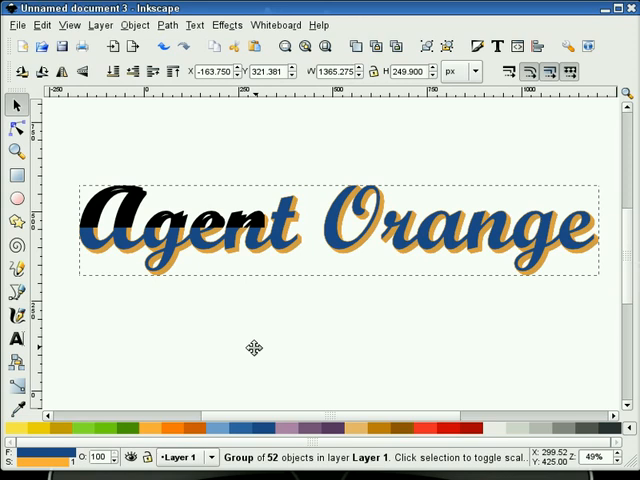
Move the blue-and-orange lettering down below the black Agent Orange copy
drag(254, 228, 254, 347)
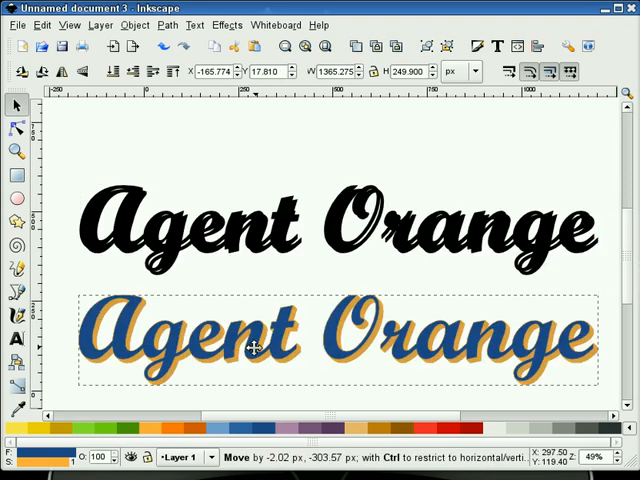
mouse_move(277, 157)
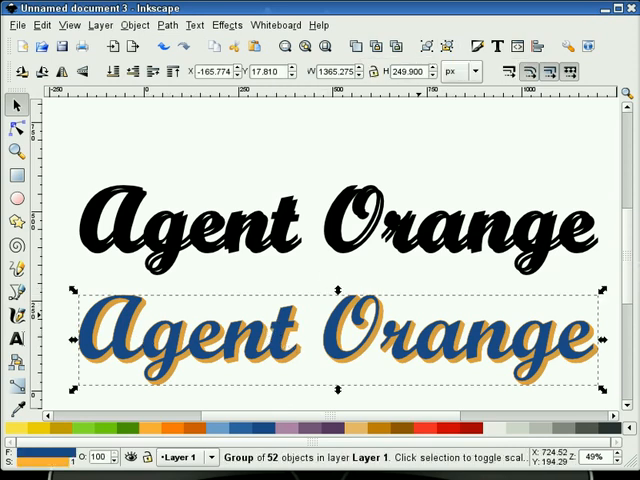
click(375, 137)
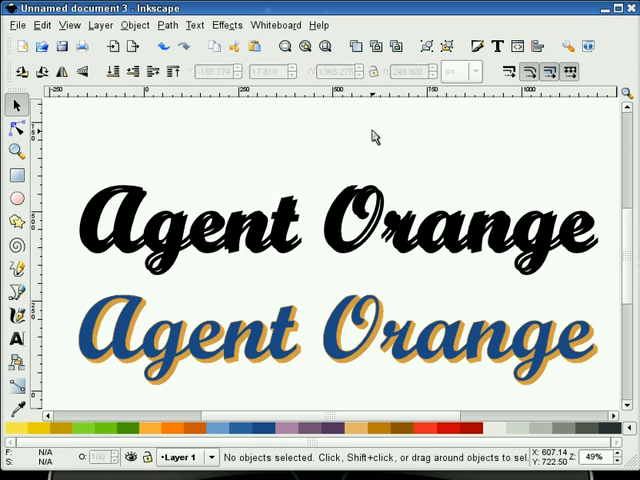
mouse_move(190, 230)
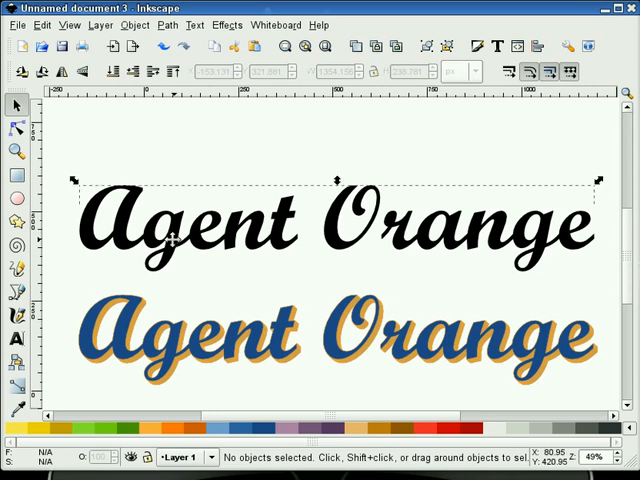
Offset the pale lettering copy slightly up-left over the black copy
click(175, 235)
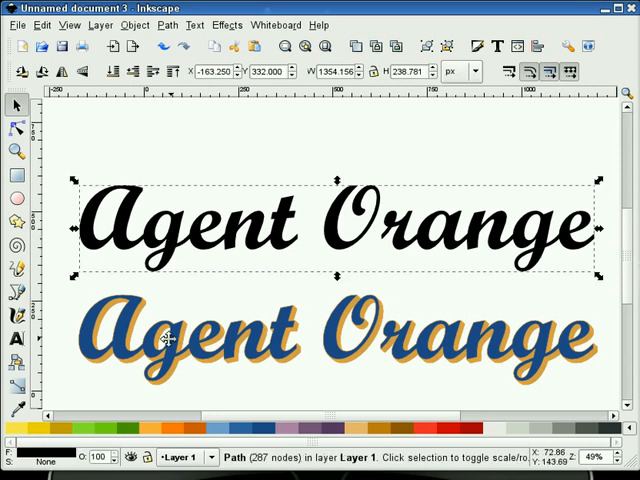
mouse_move(124, 348)
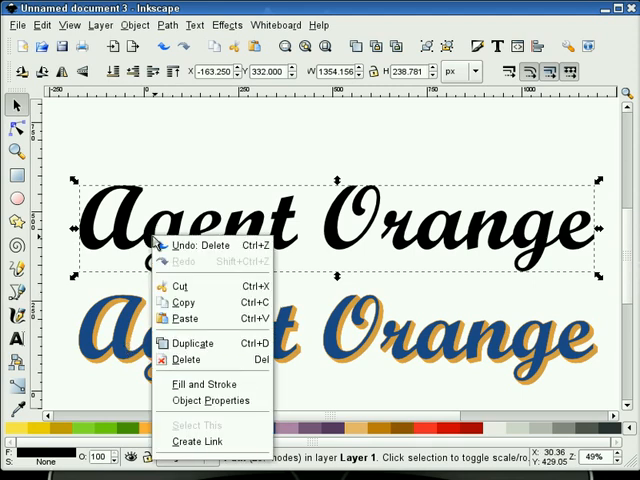
click(193, 343)
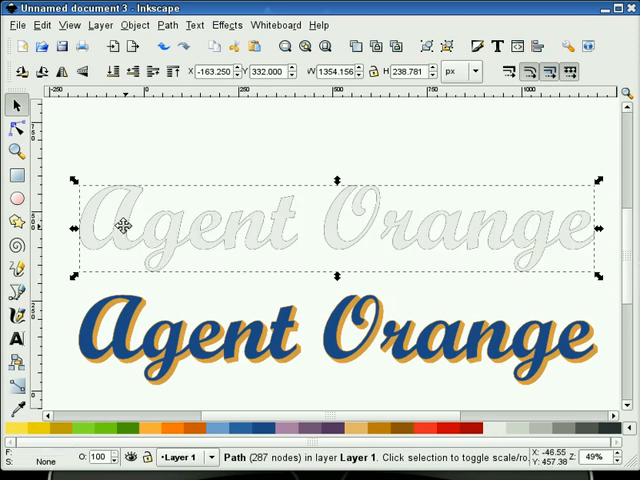
drag(325, 225, 317, 227)
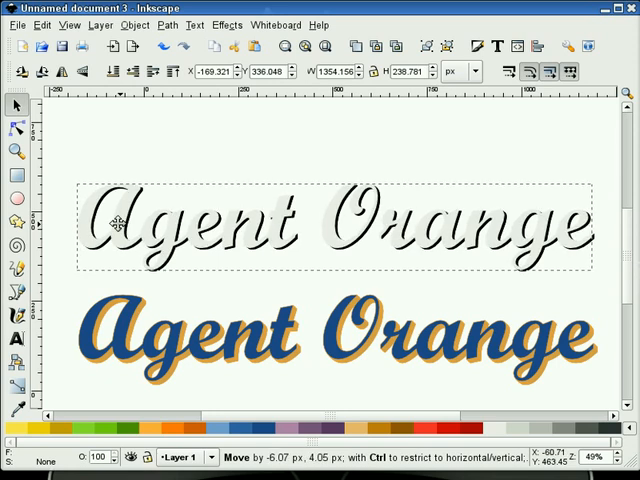
click(145, 158)
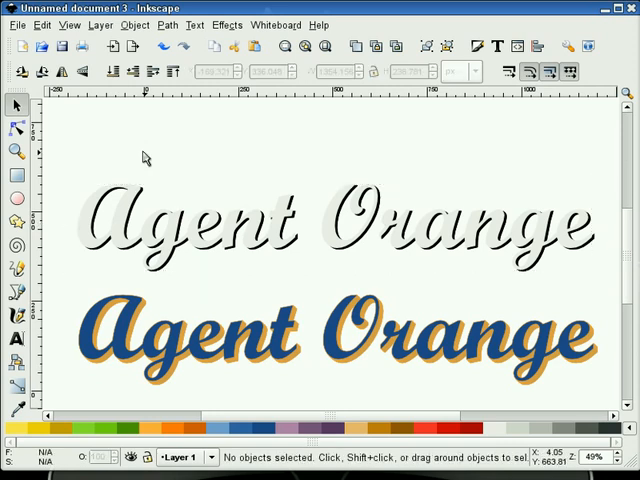
mouse_move(105, 189)
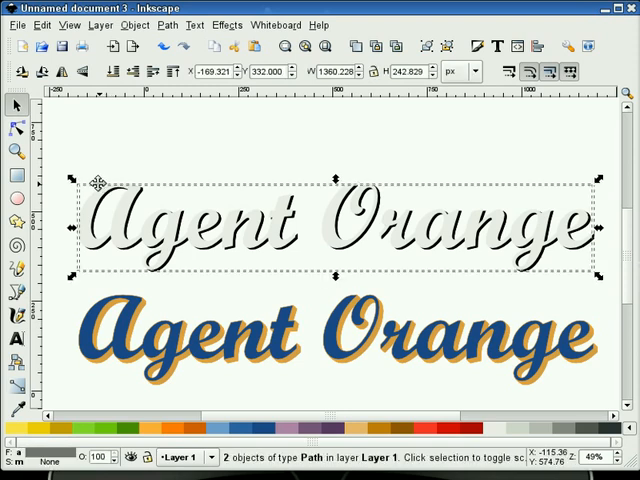
Subtract one offset copy from the other with Path > Difference
click(135, 25)
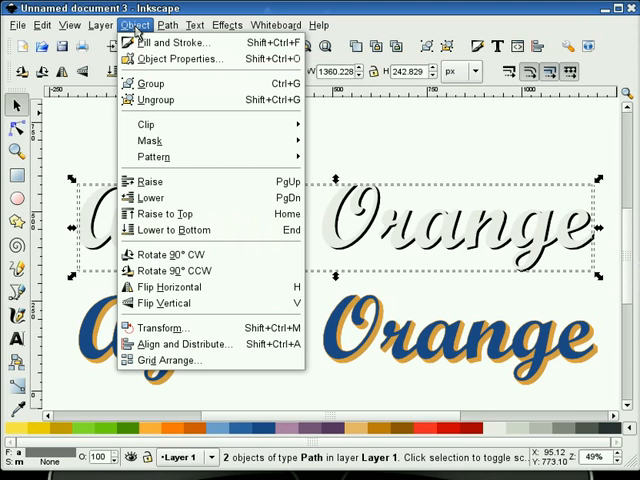
click(169, 27)
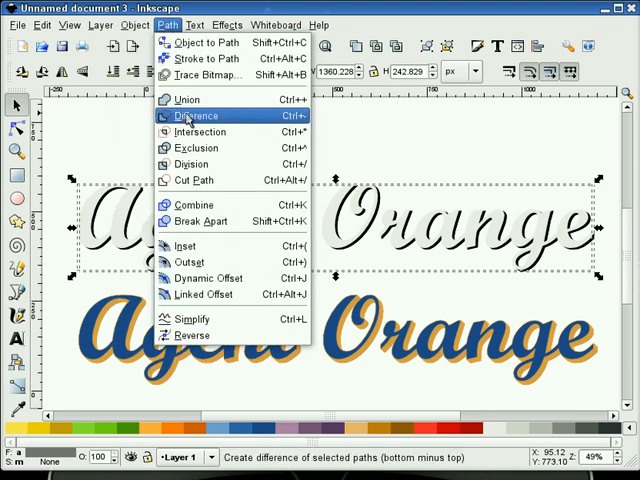
click(190, 115)
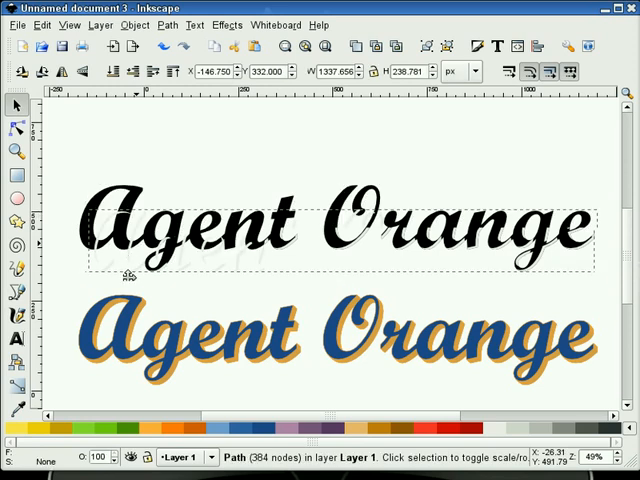
mouse_move(124, 322)
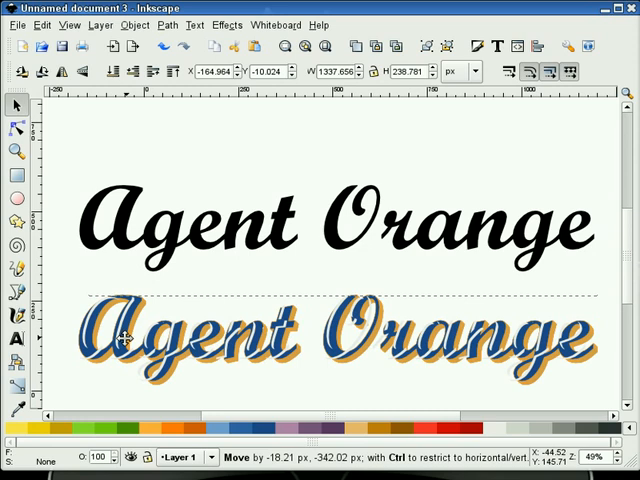
Align the resulting highlight slivers along the edges of the blue letters
drag(120, 340, 124, 340)
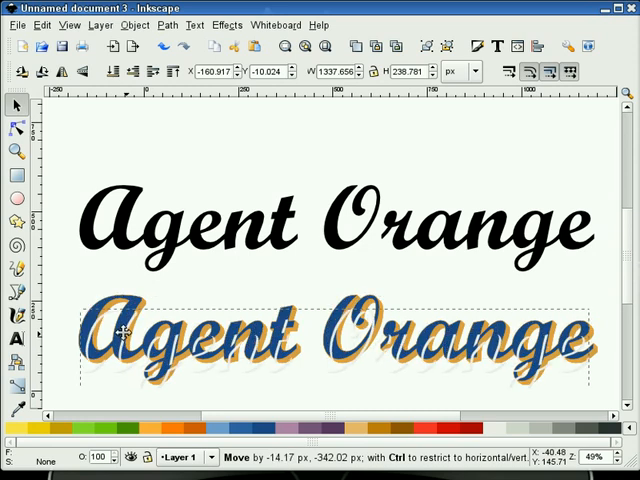
drag(125, 335, 122, 330)
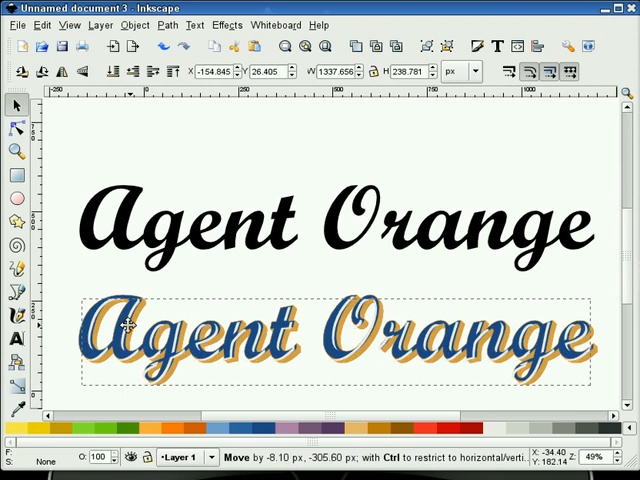
drag(130, 325, 136, 330)
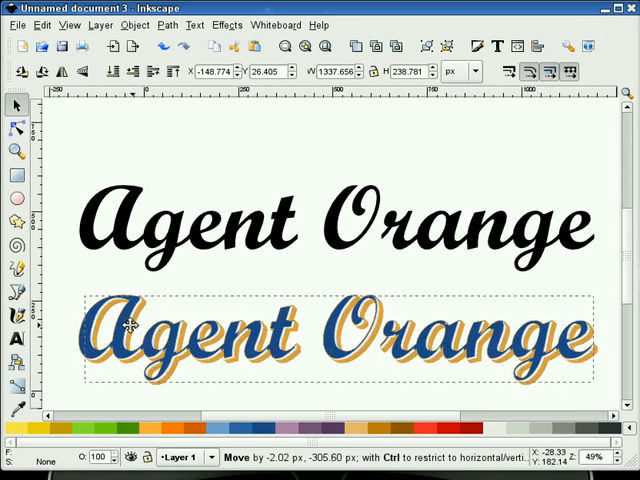
drag(130, 325, 128, 325)
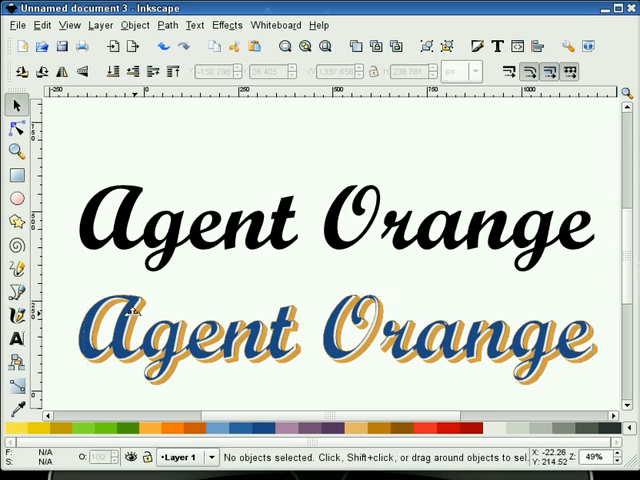
Give the highlight blur 2 and master opacity 75 in Fill and Stroke
click(130, 320)
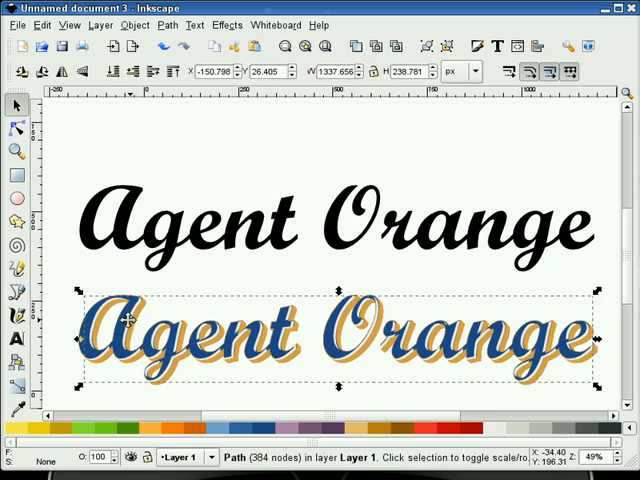
click(479, 46)
text(75)
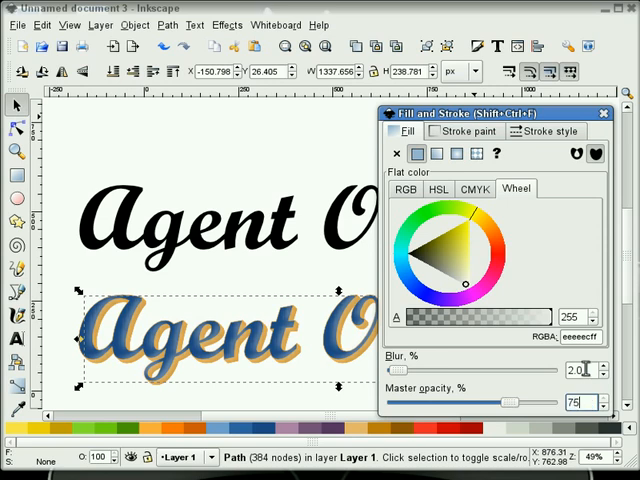
click(601, 112)
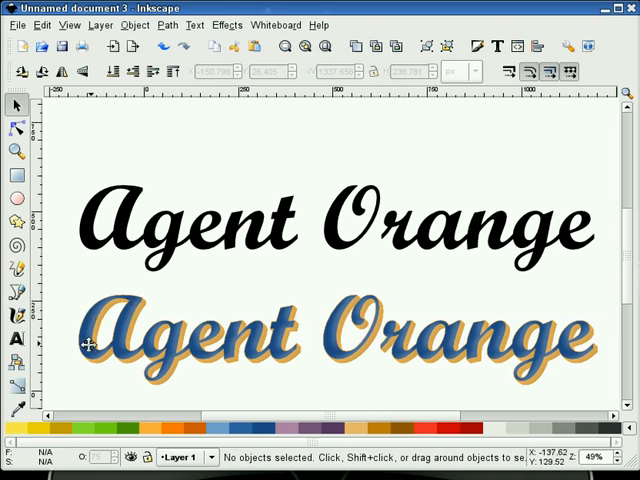
mouse_move(259, 381)
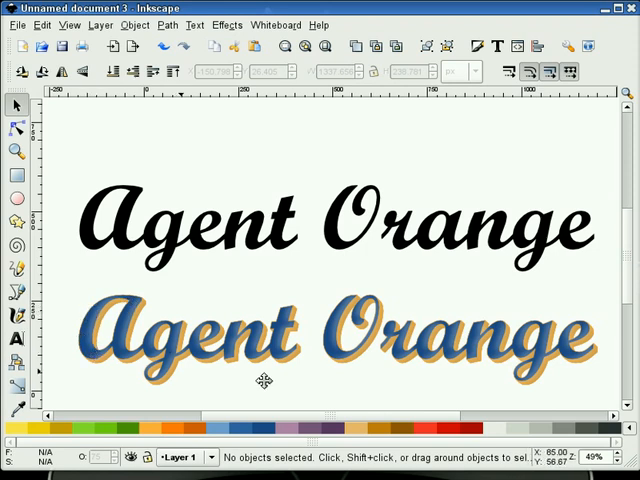
mouse_move(290, 288)
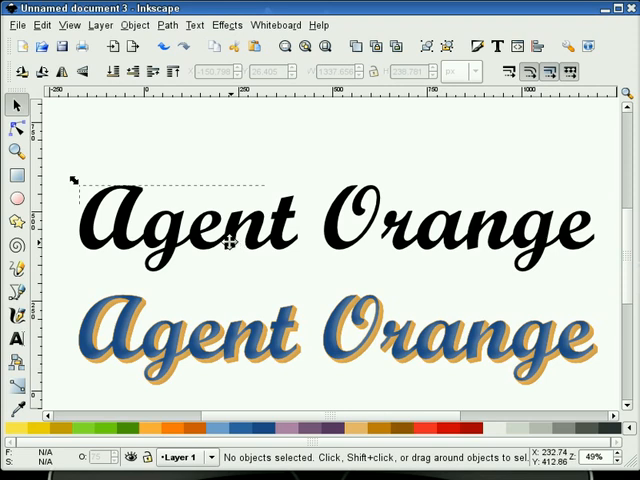
Make the black copy gray with blur 2, then offset it just below the blue words
click(235, 232)
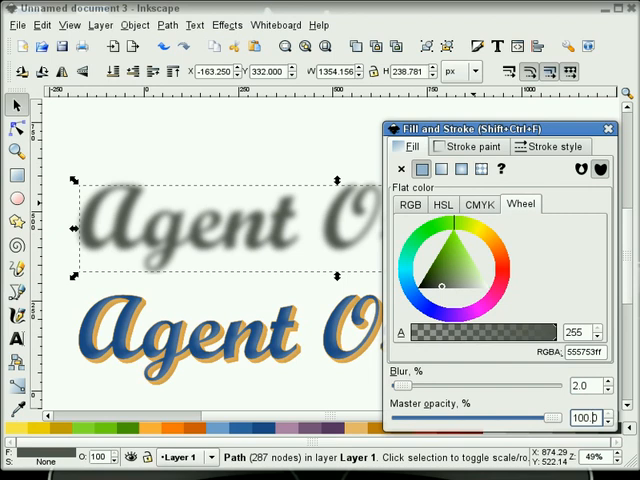
click(607, 130)
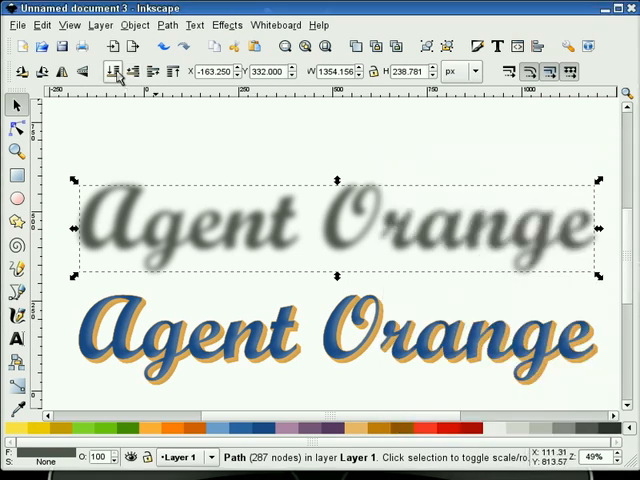
mouse_move(178, 232)
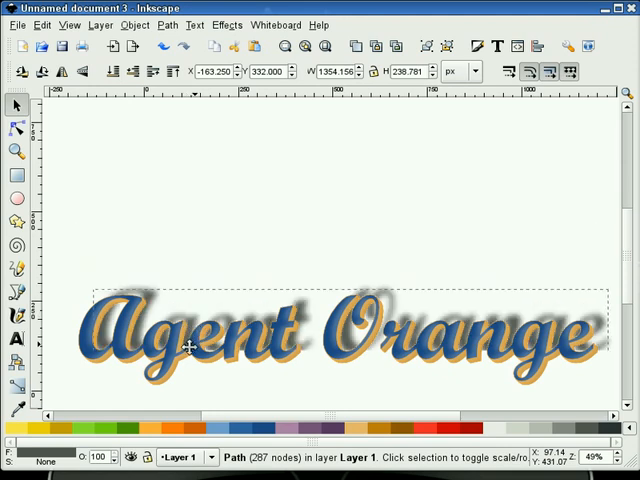
drag(189, 347, 184, 351)
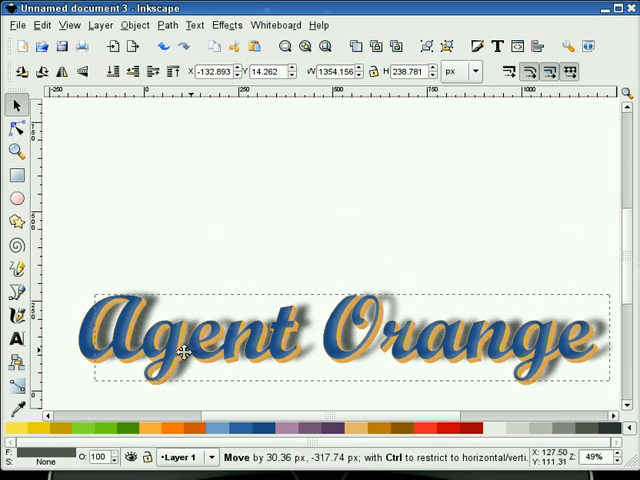
drag(185, 350, 183, 352)
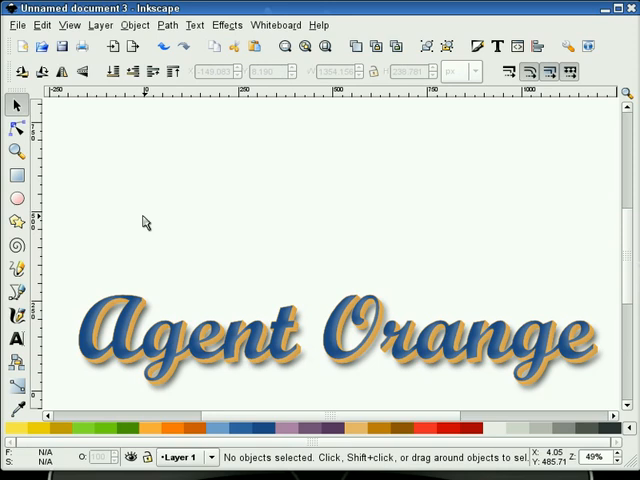
click(17, 151)
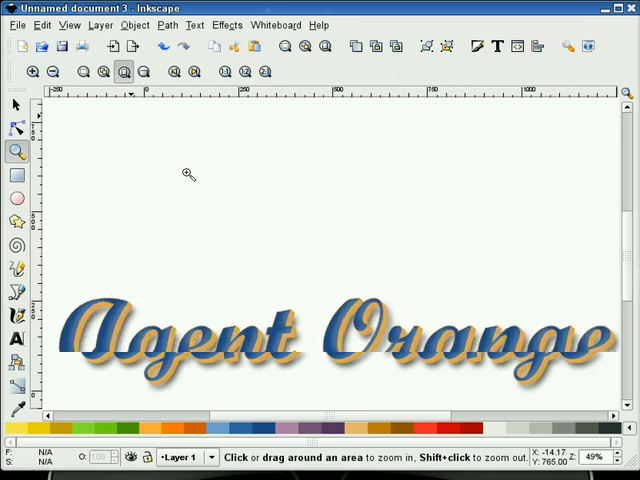
click(100, 72)
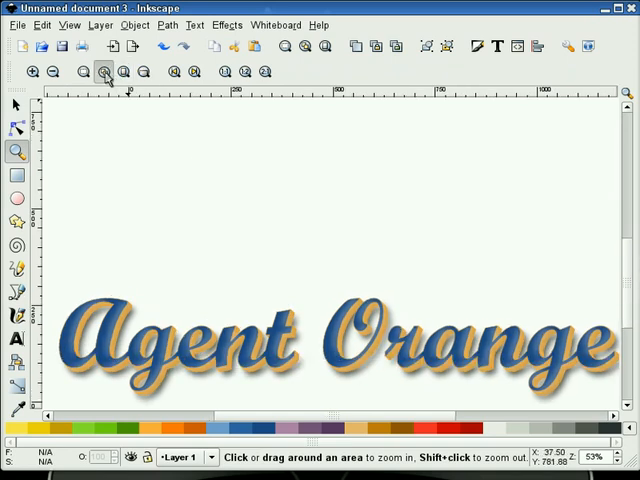